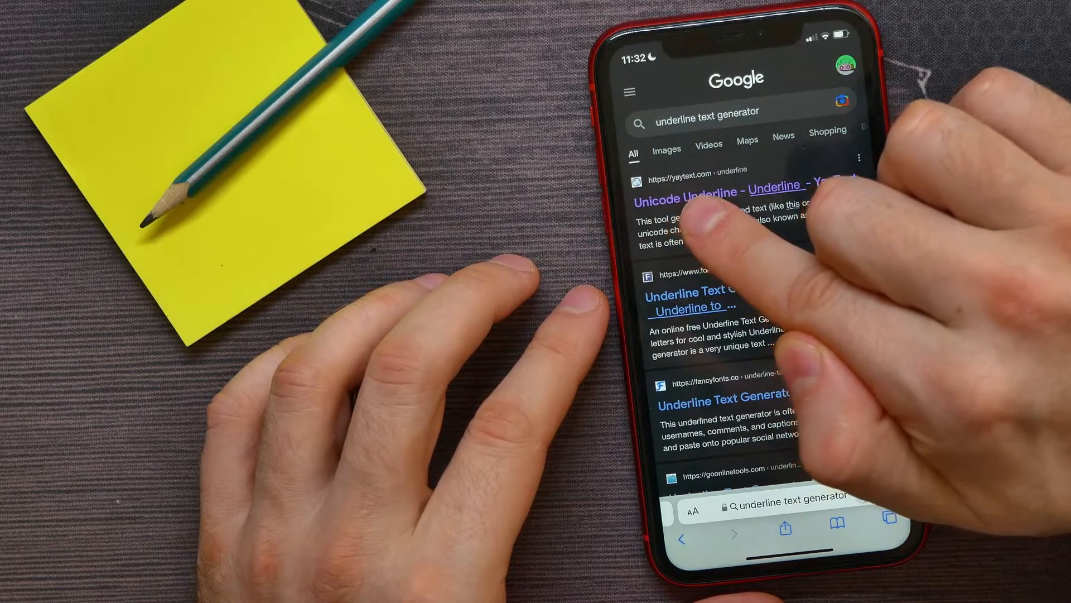
- Load yaytext.com's Unicode Underline generator and reach its Your Text field
left_click(685, 198)
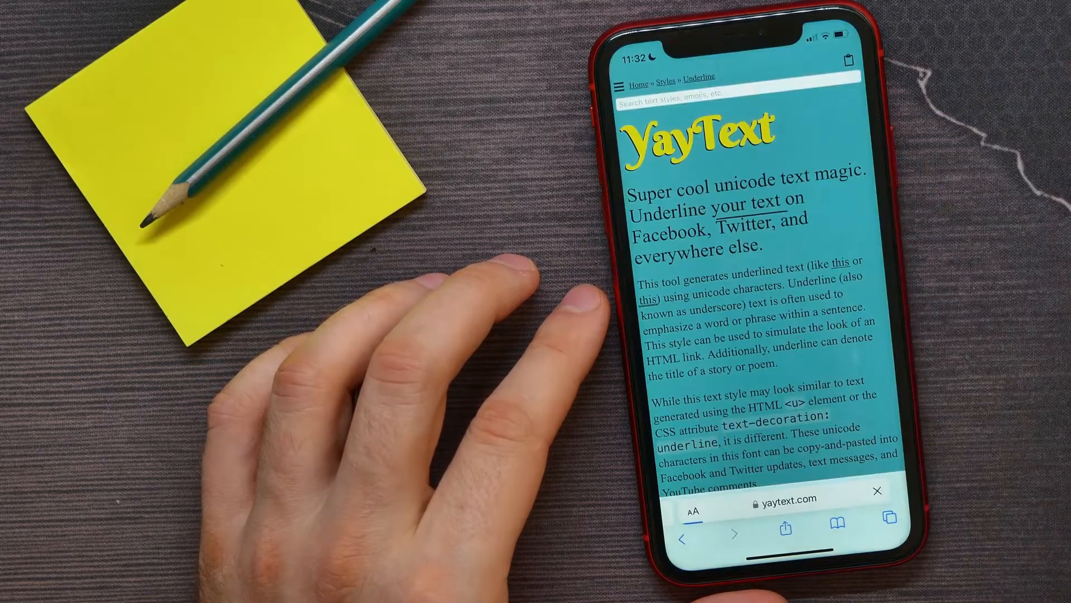
scroll("down", 3)
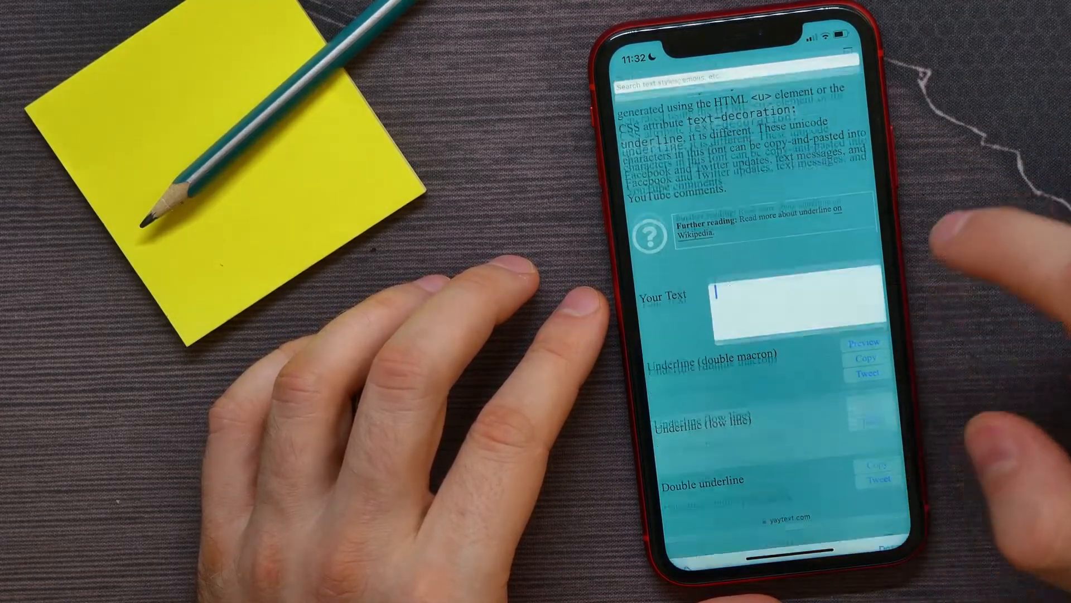
- Enter 'Hello' to get underlined variants, copy one, and switch to WhatsApp
type("H")
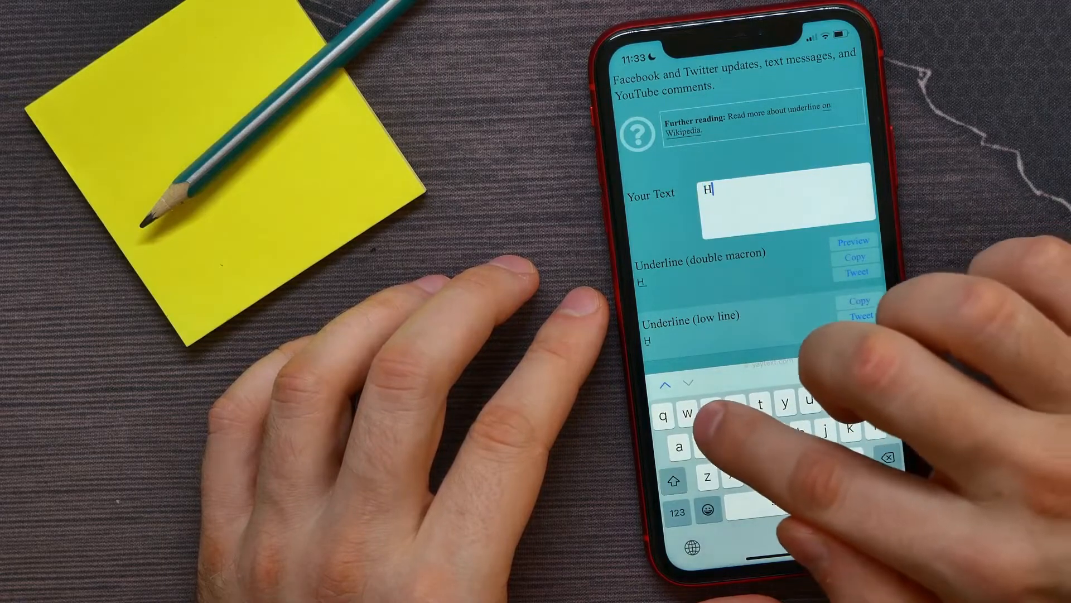
type("ello")
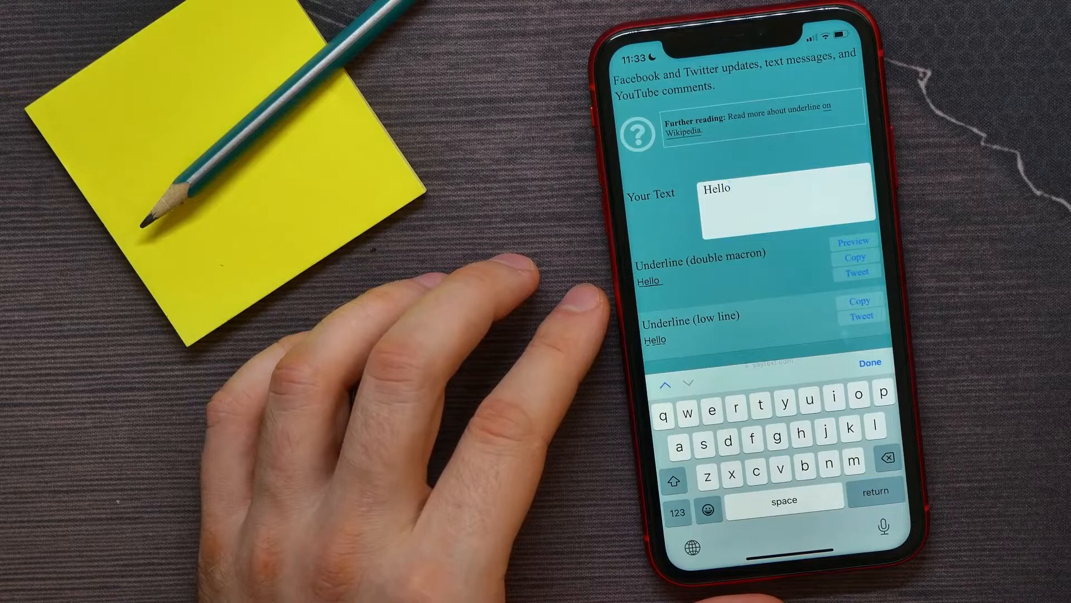
scroll("down", 3)
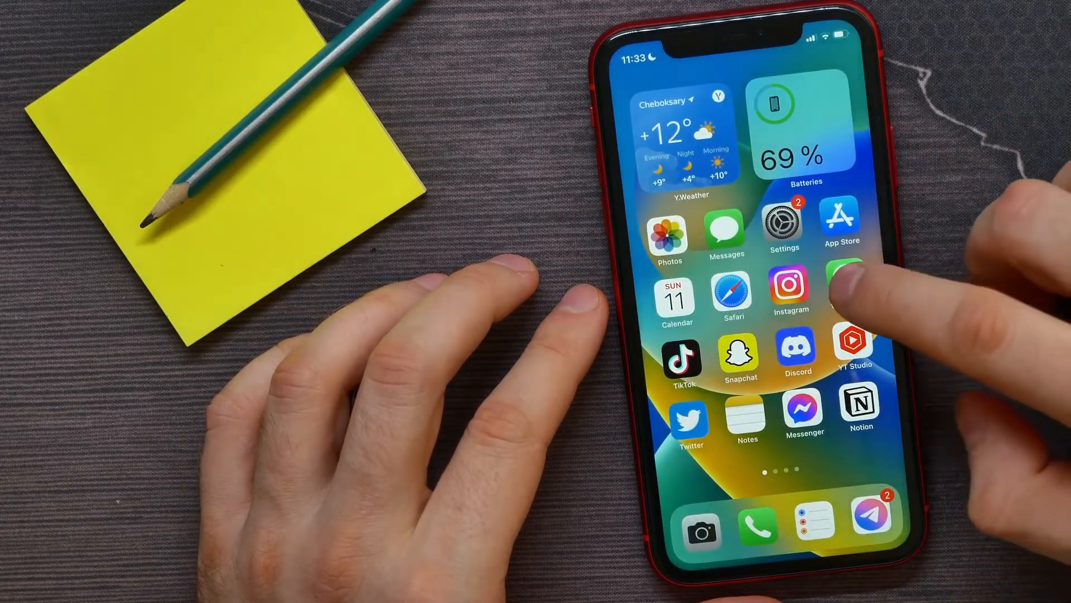
left_click(851, 293)
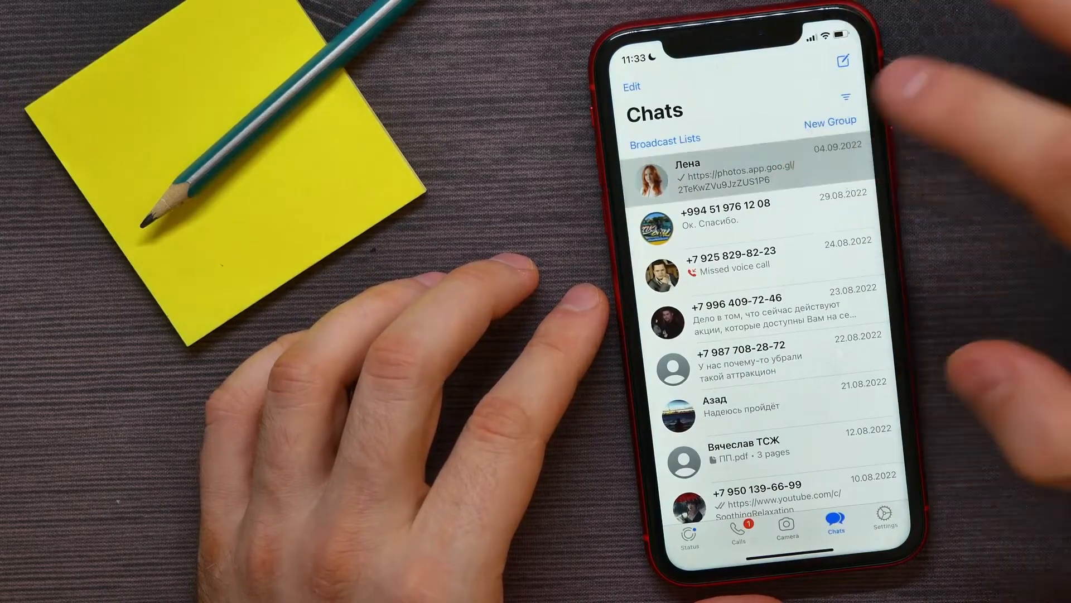
- Paste the underlined 'Hello' into the top chat and send it
left_click(738, 172)
type("Hello")
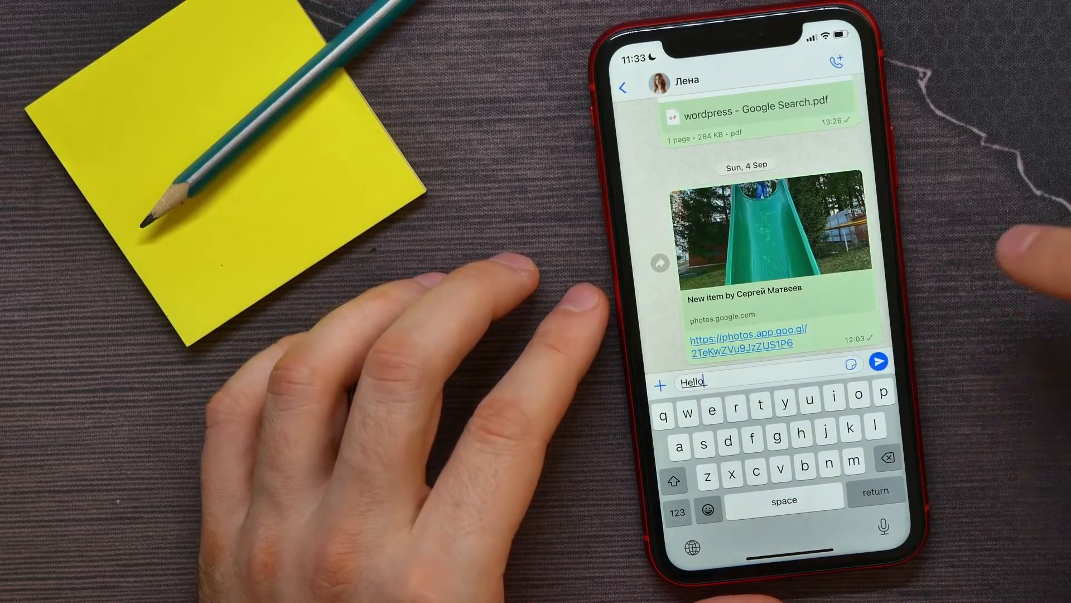
left_click(879, 361)
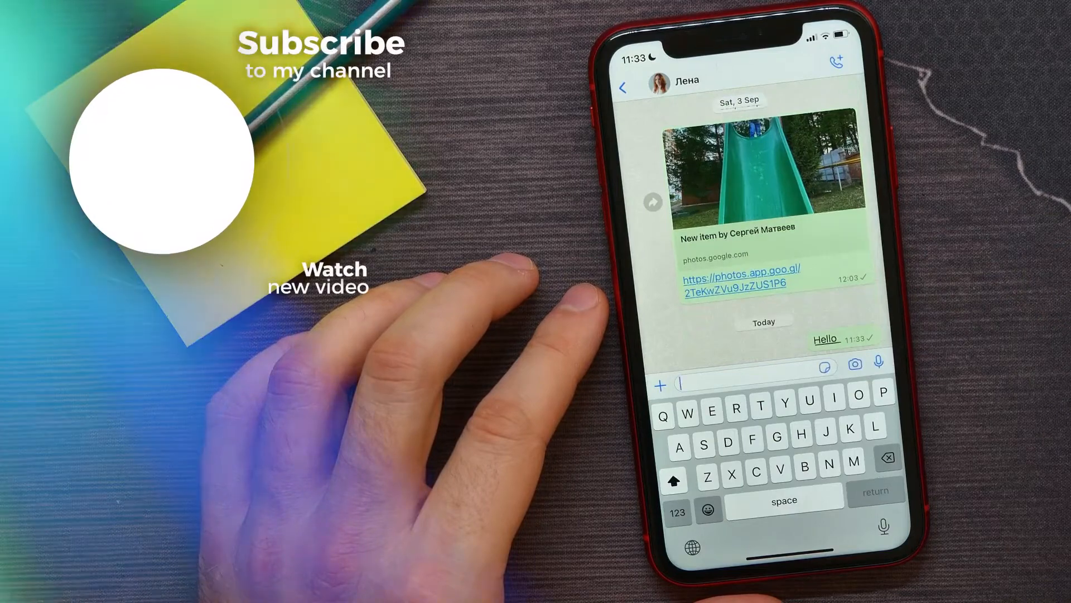